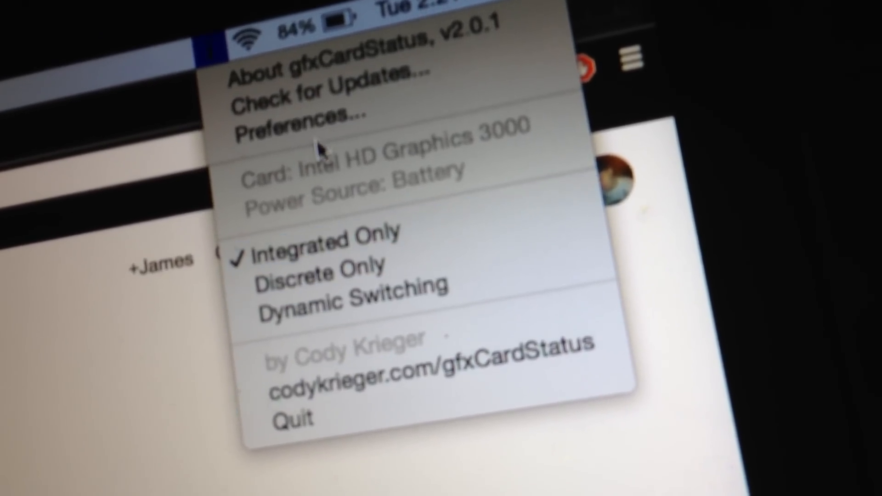
- Switch gfxCardStatus to Integrated Only so the Intel HD Graphics 3000 is used
left_click(298, 117)
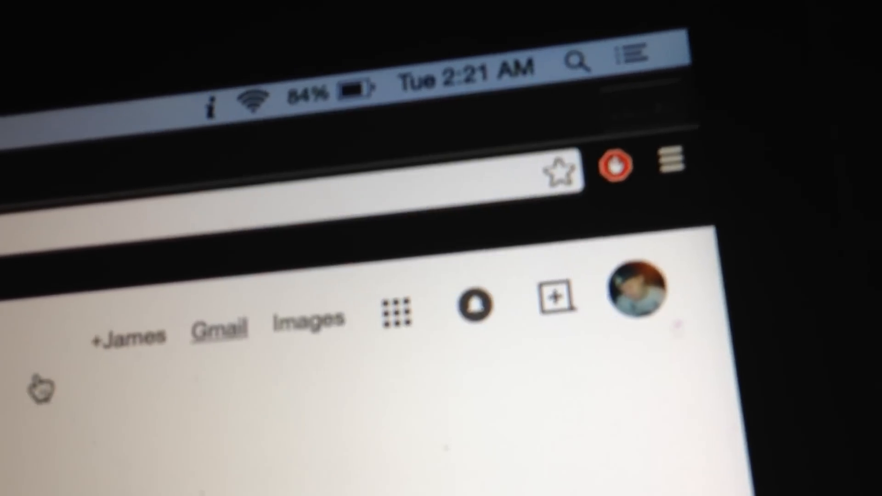
- Launch System Preferences from the Apple menu, leaving Chrome behind
left_click(212, 103)
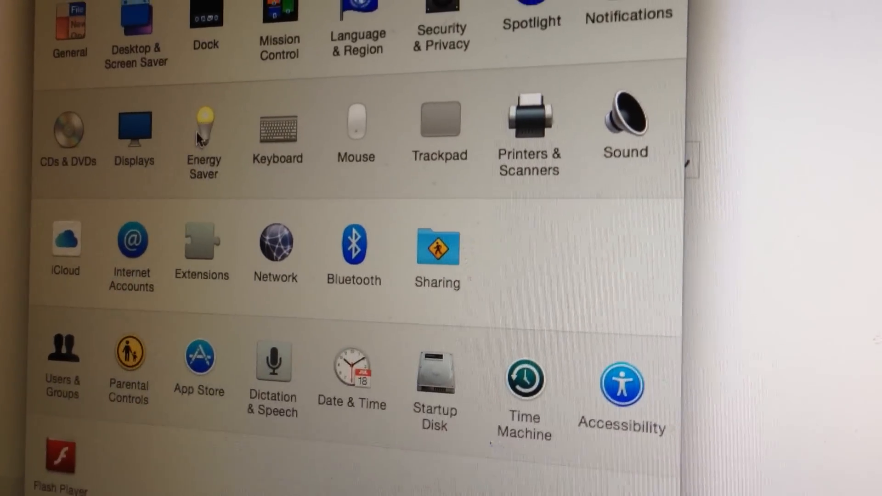
- Visit Energy Saver, then show the Built-in Display's Color profiles list (Color LCD, Adobe RGB)
left_click(204, 127)
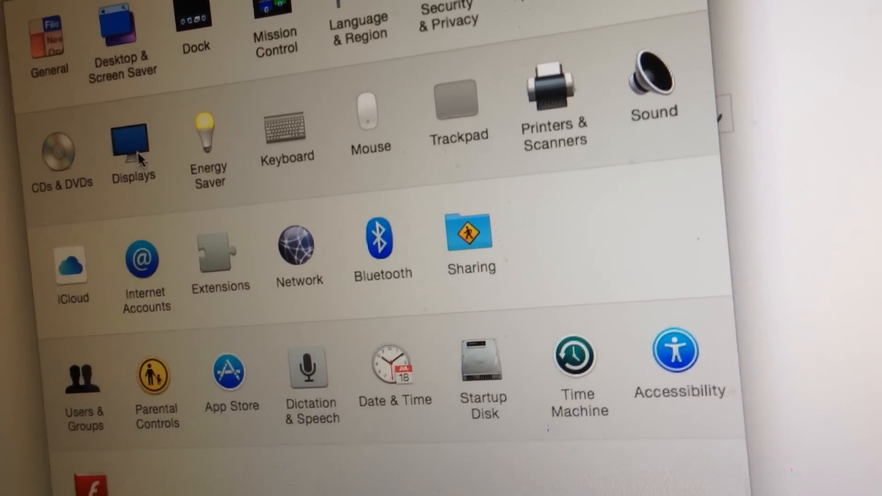
left_click(133, 141)
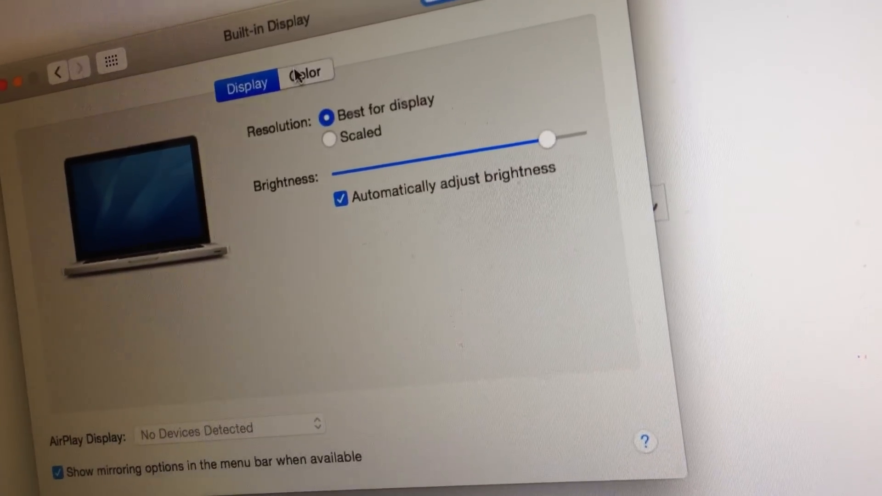
left_click(304, 74)
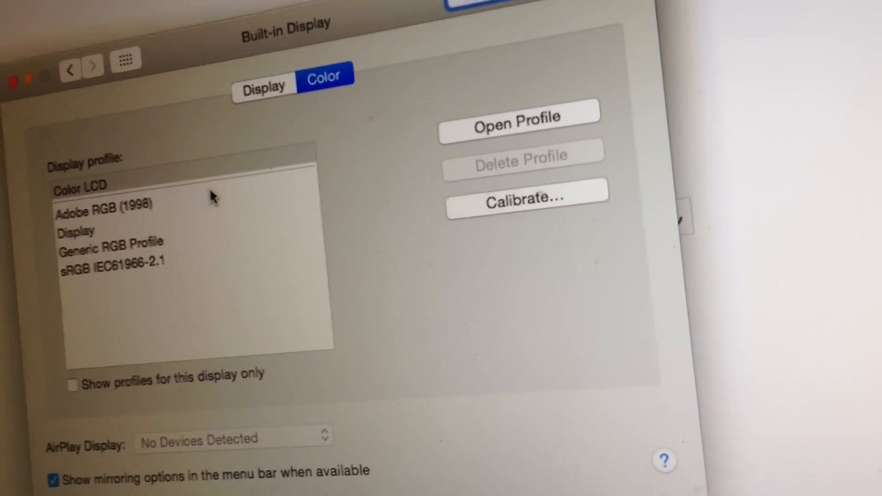